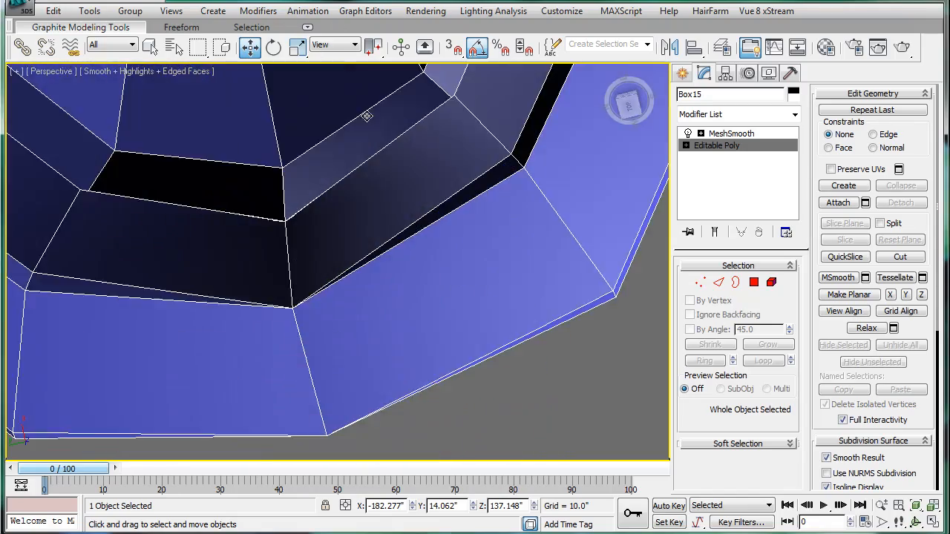
mouse_move(469, 202)
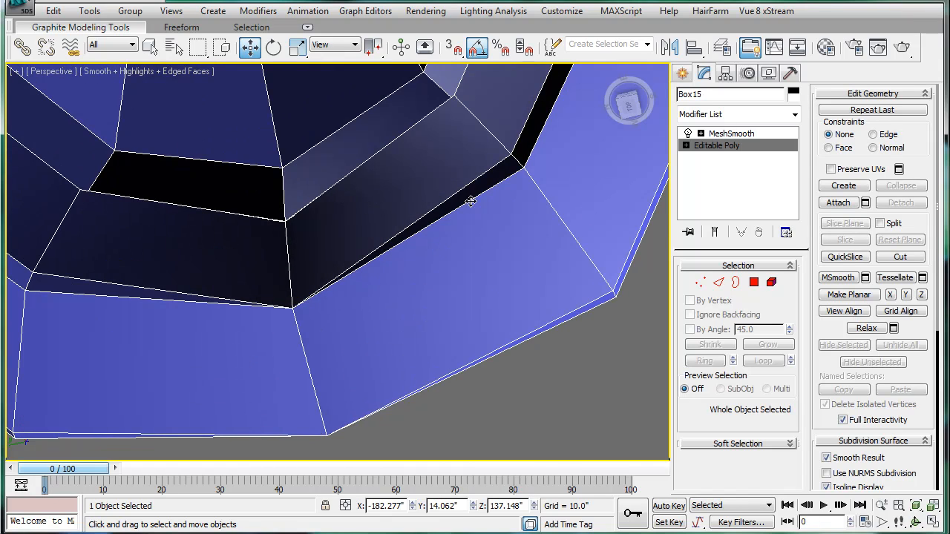
mouse_move(798, 279)
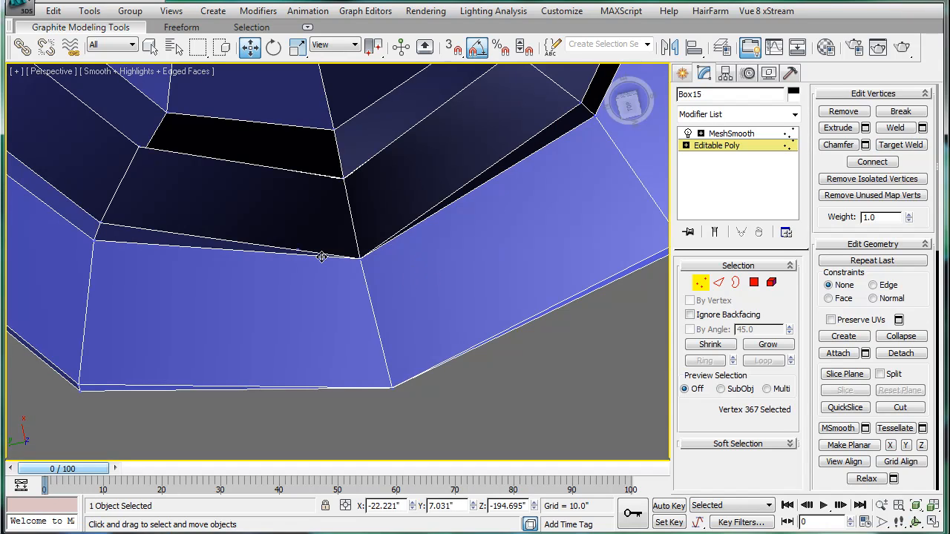
mouse_move(297, 248)
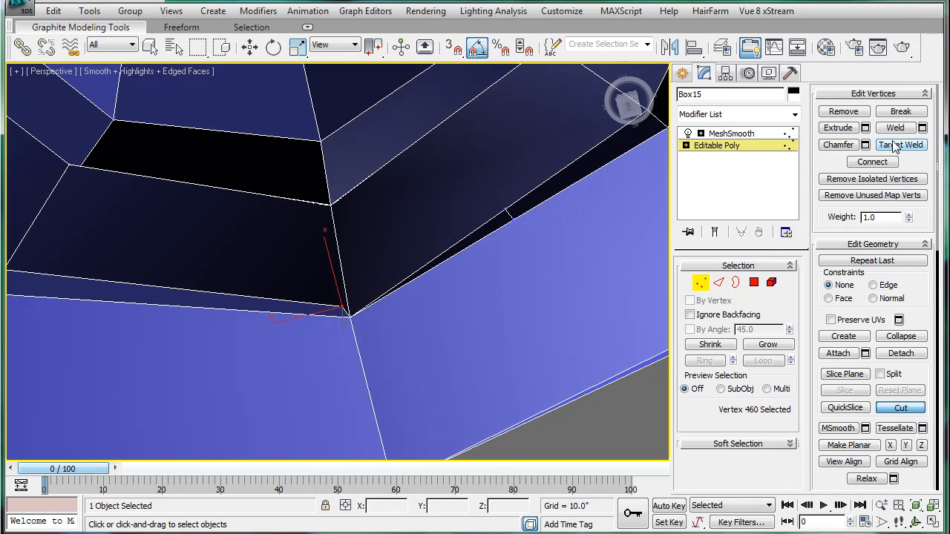
- Switch to Edge level and select the edge running into the welded inner corner
left_click(901, 146)
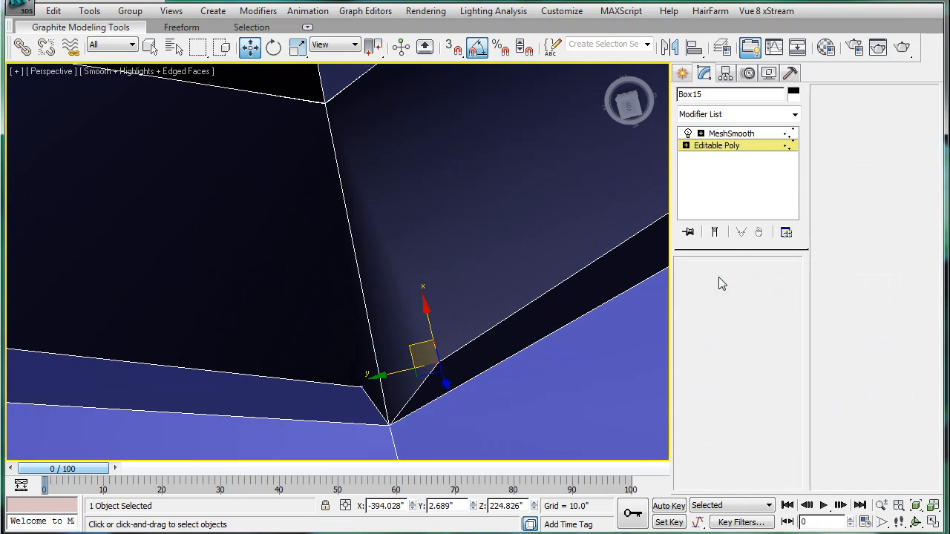
left_click(719, 282)
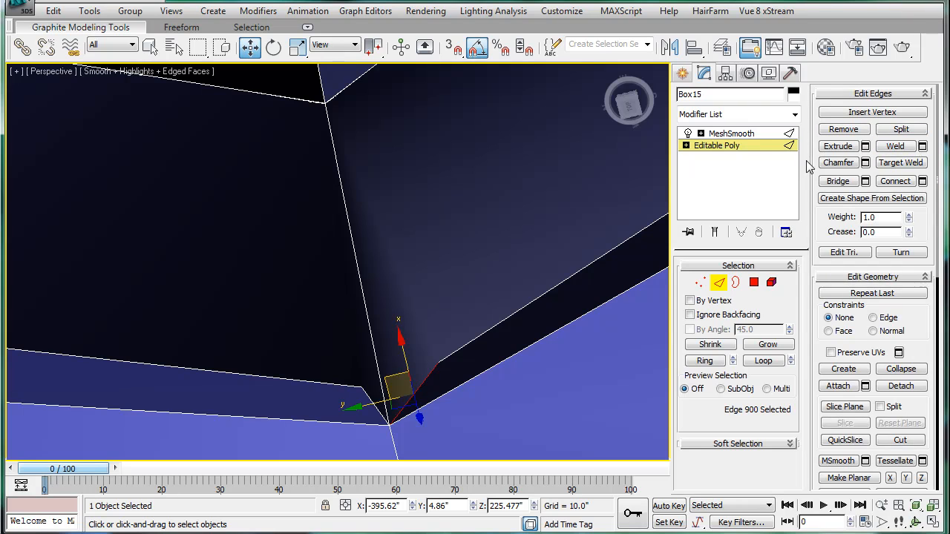
mouse_move(854, 171)
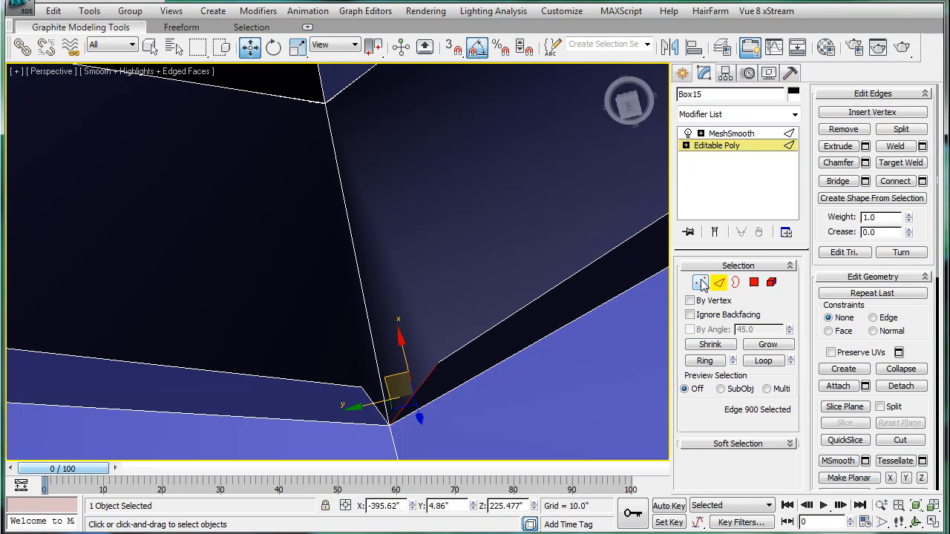
left_click(701, 282)
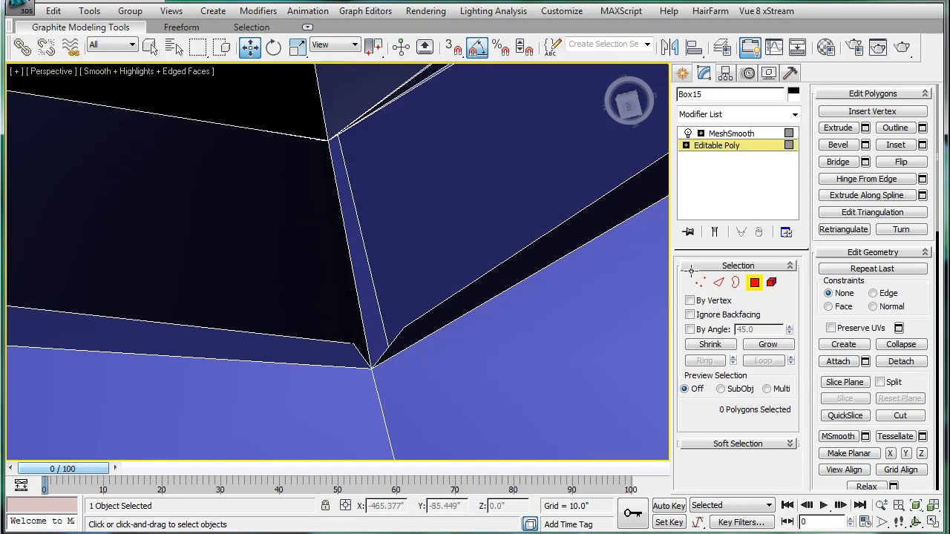
- Target-weld the stray corner vertex, then switch to Border level on the open four-edge border
left_click(701, 282)
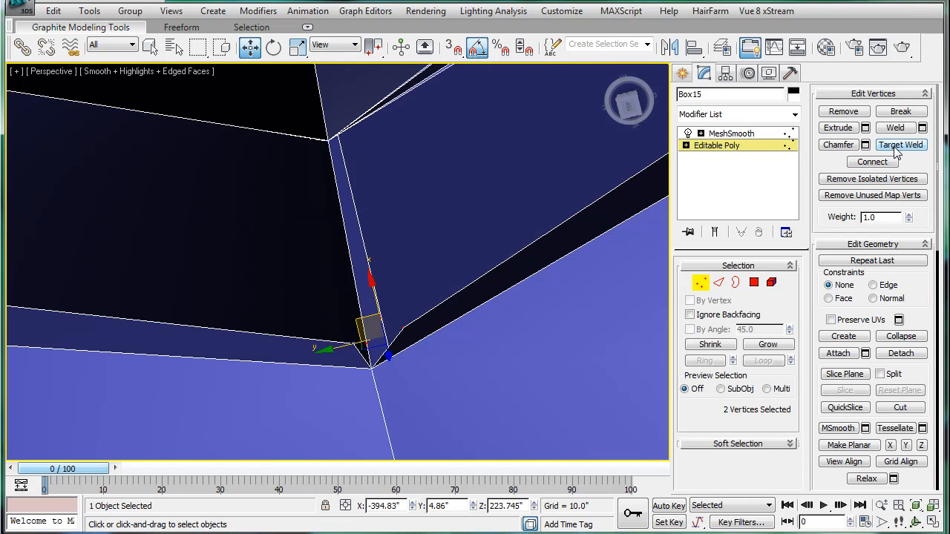
left_click(901, 145)
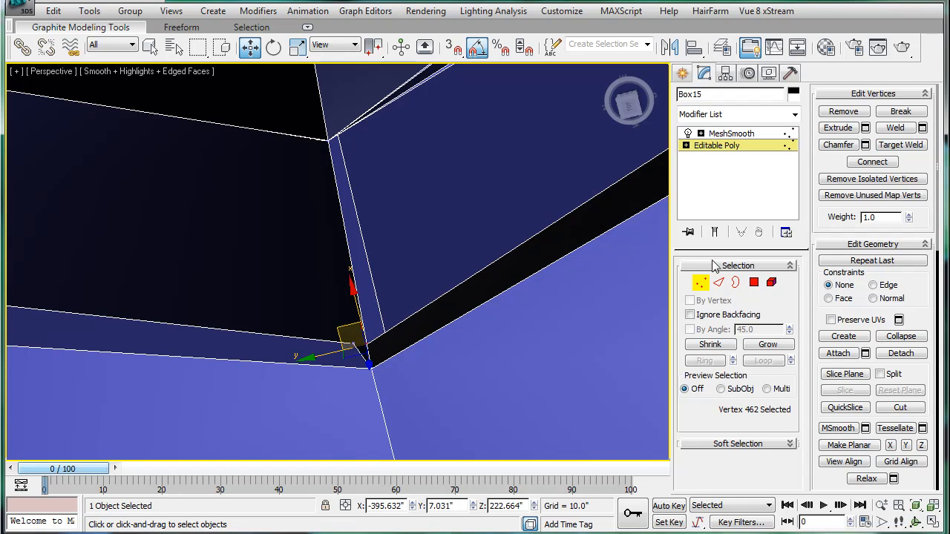
left_click(737, 283)
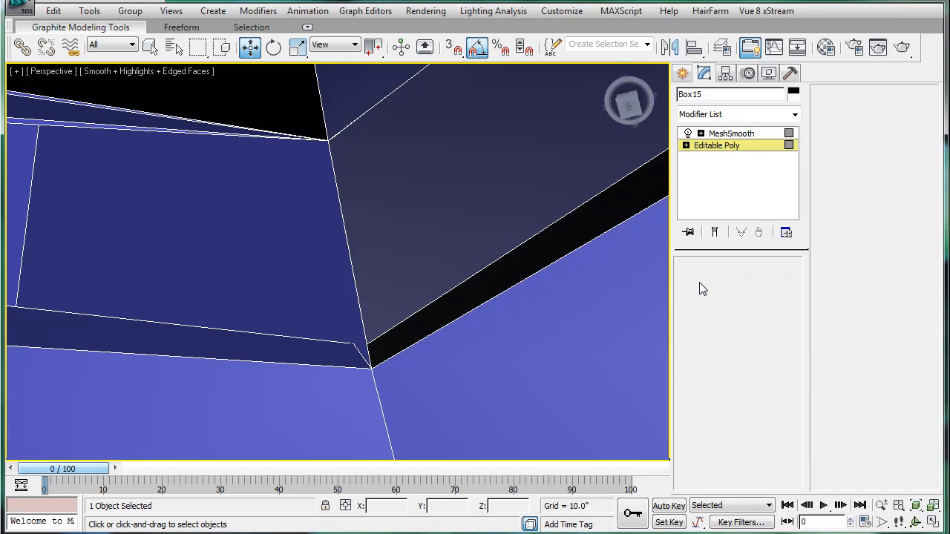
left_click(700, 282)
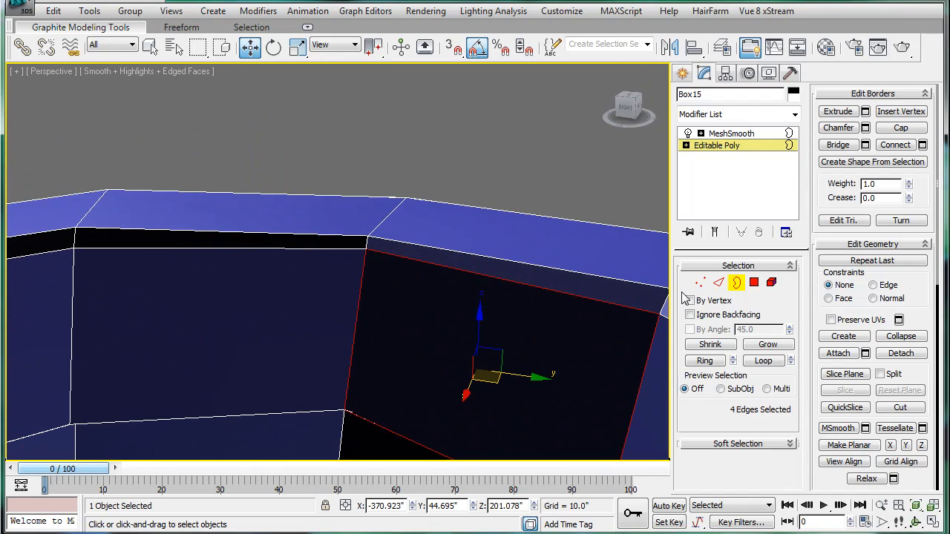
- Leave sub-object mode and view the MeshSmooth-rounded surface of the toilet
left_click(701, 282)
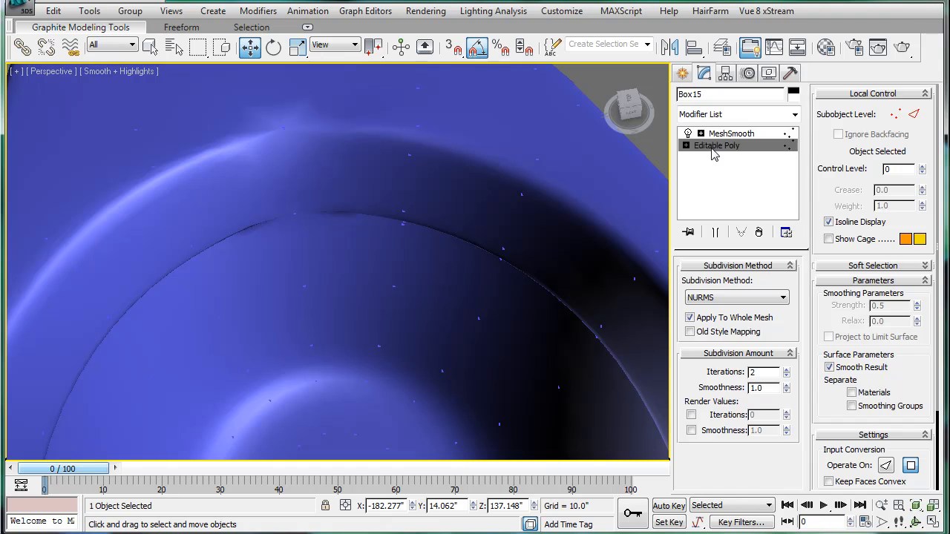
- Return to the base Editable Poly and target-weld the seam at edge and polygon level
left_click(716, 146)
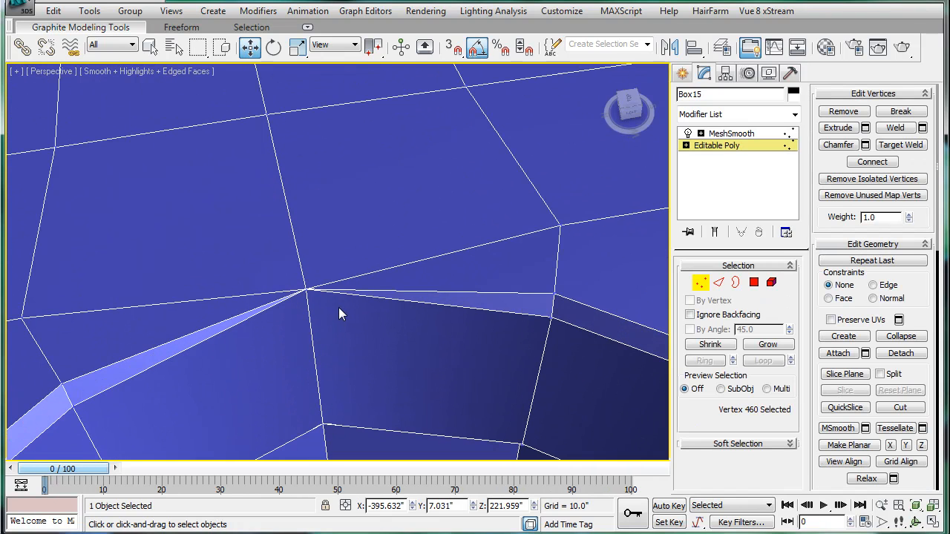
mouse_move(309, 288)
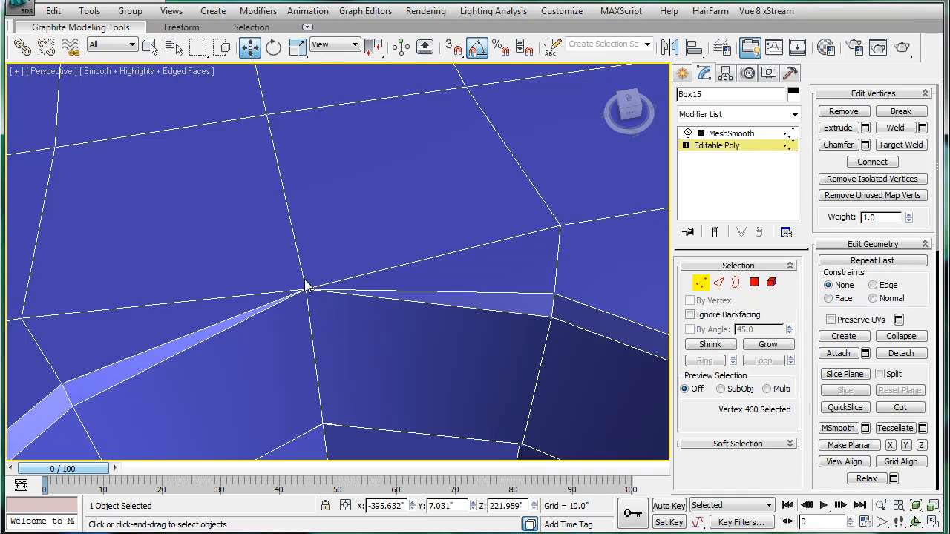
mouse_move(354, 243)
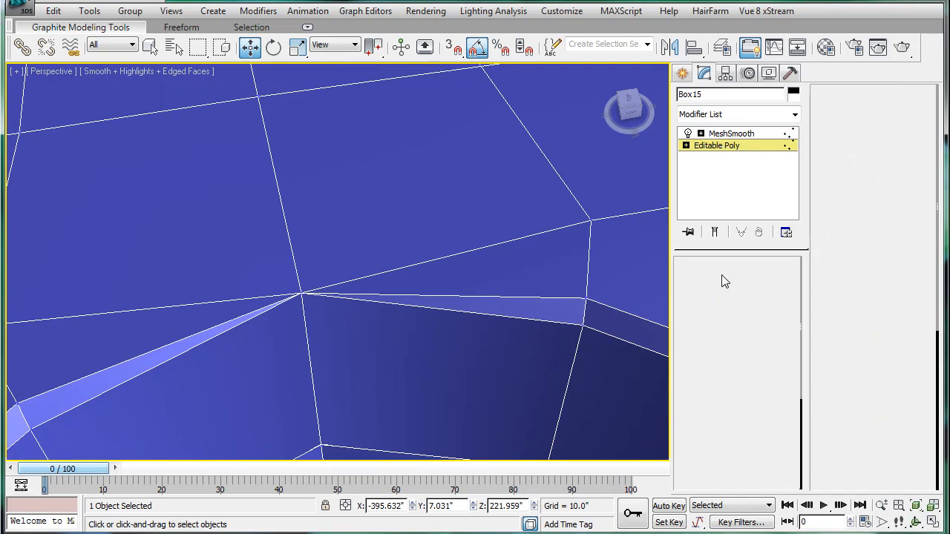
left_click(719, 282)
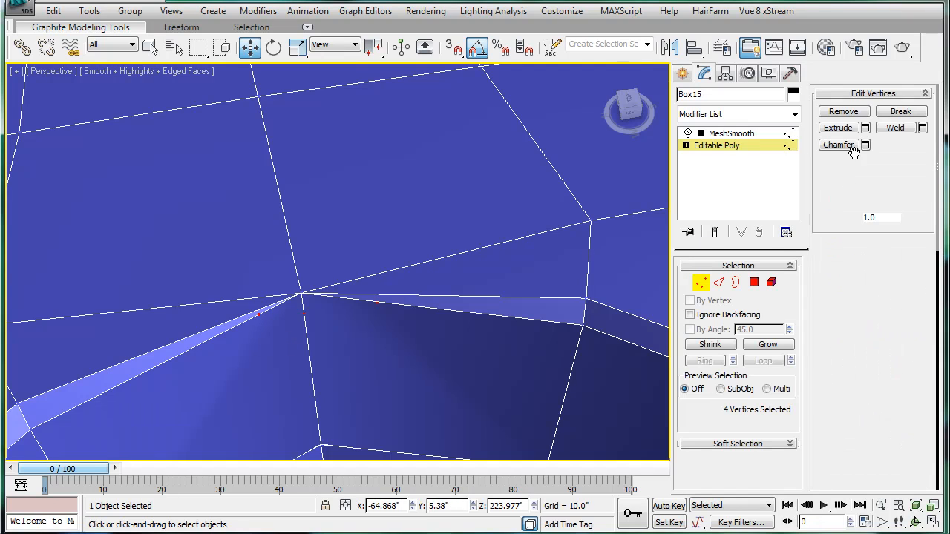
left_click(902, 144)
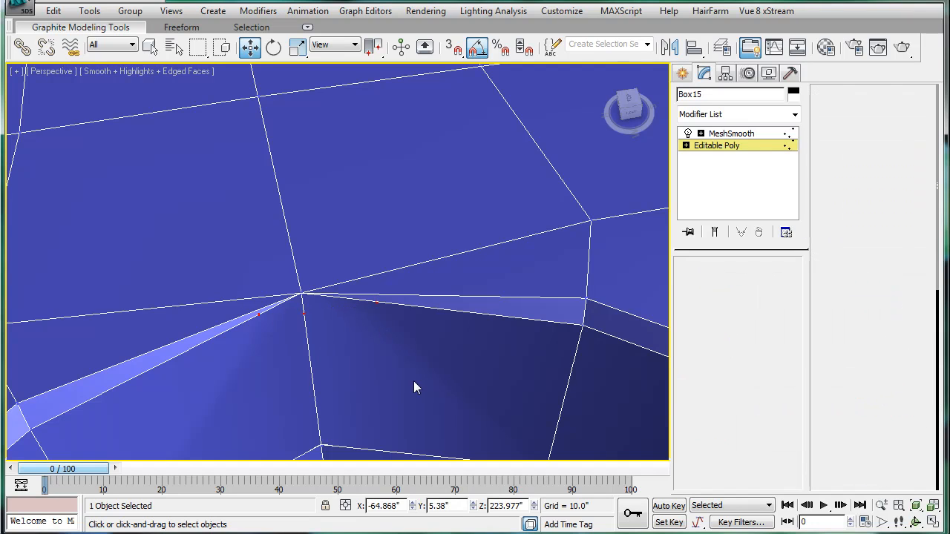
left_click(754, 282)
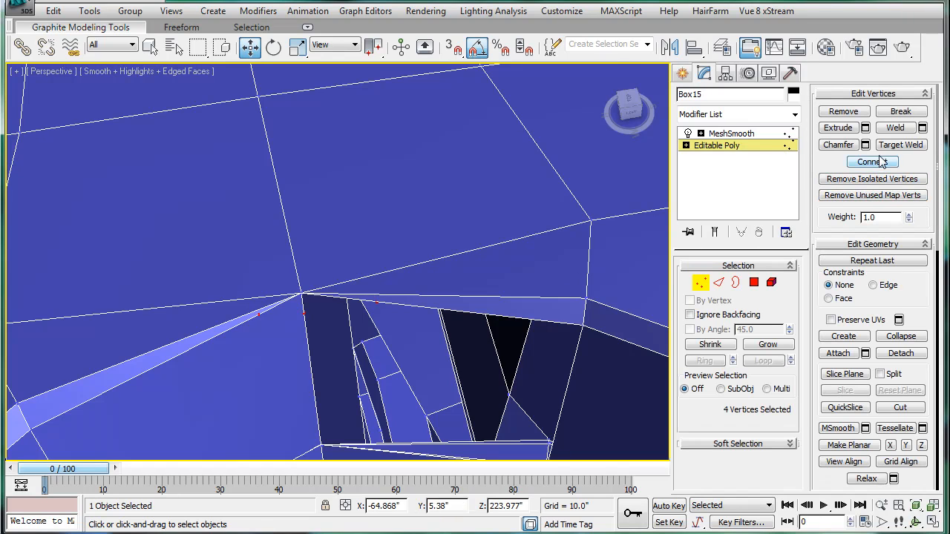
left_click(899, 145)
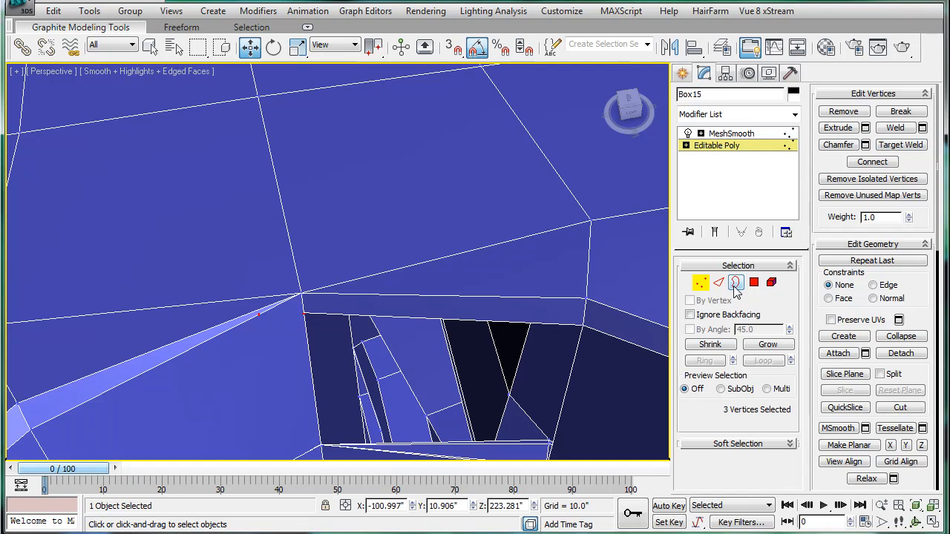
- Cap the open border, target-weld the stray seam vertices, and view the MeshSmooth result
left_click(736, 282)
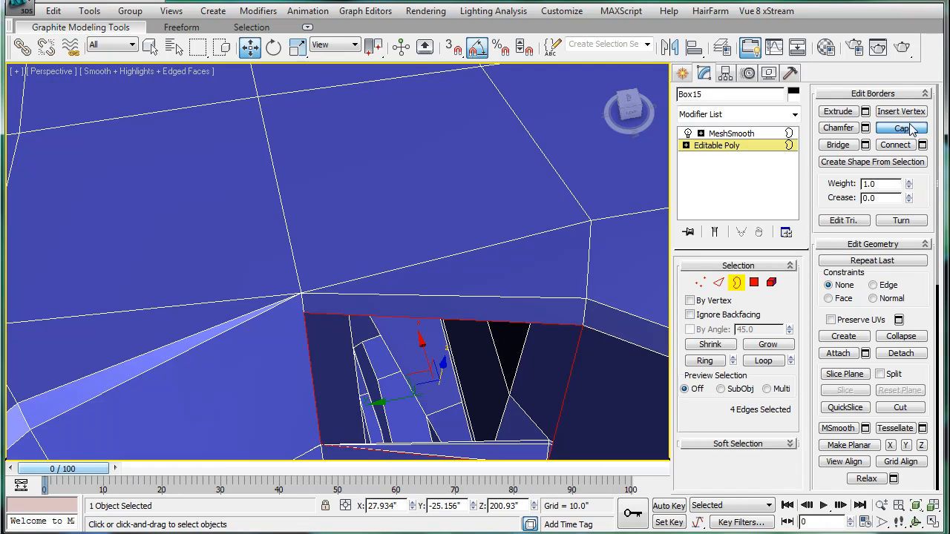
left_click(900, 128)
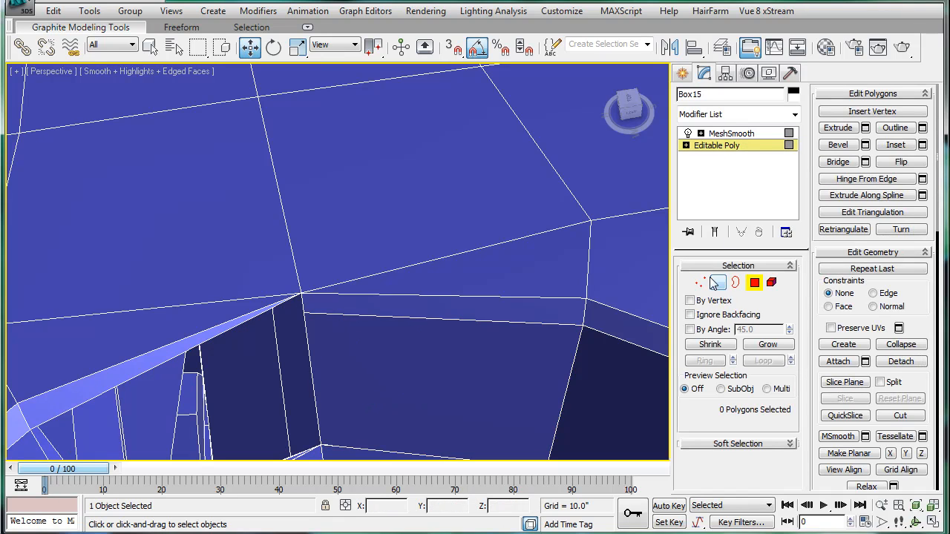
left_click(701, 283)
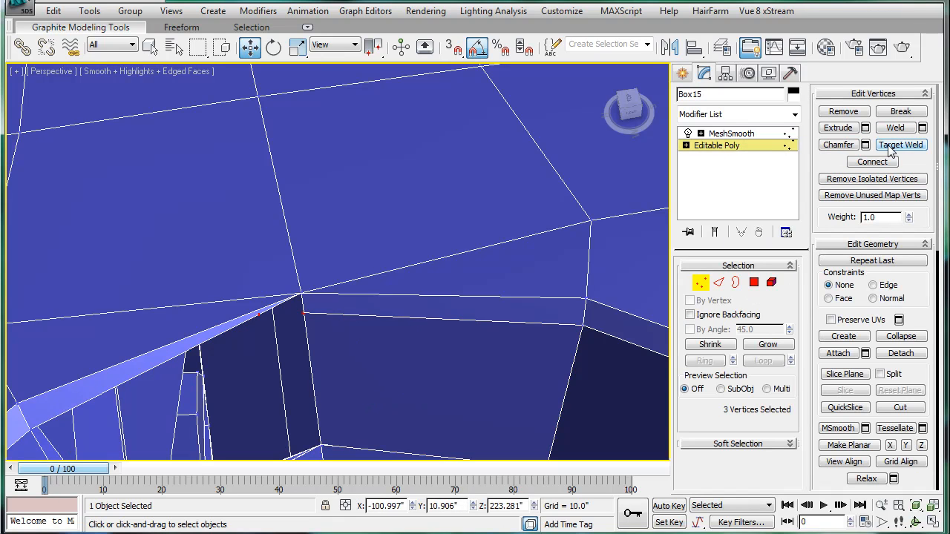
left_click(901, 146)
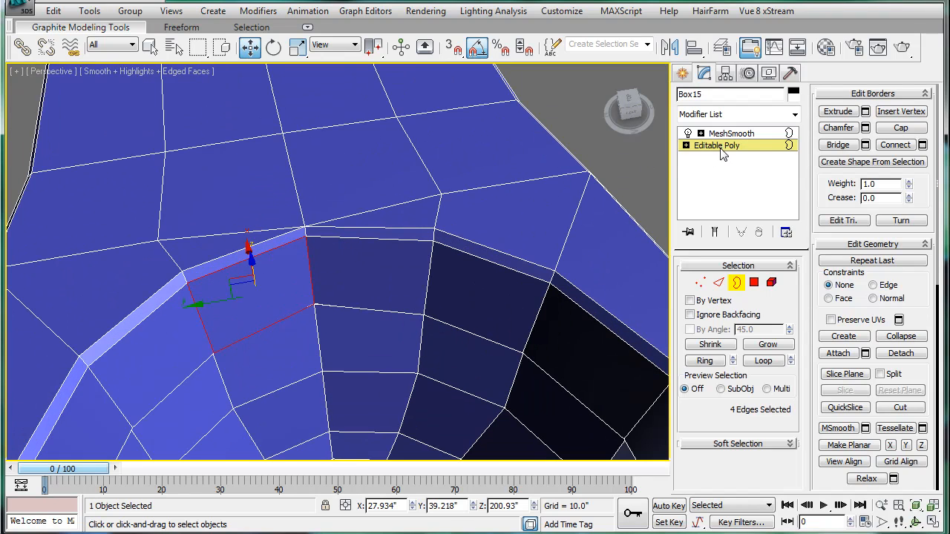
left_click(731, 134)
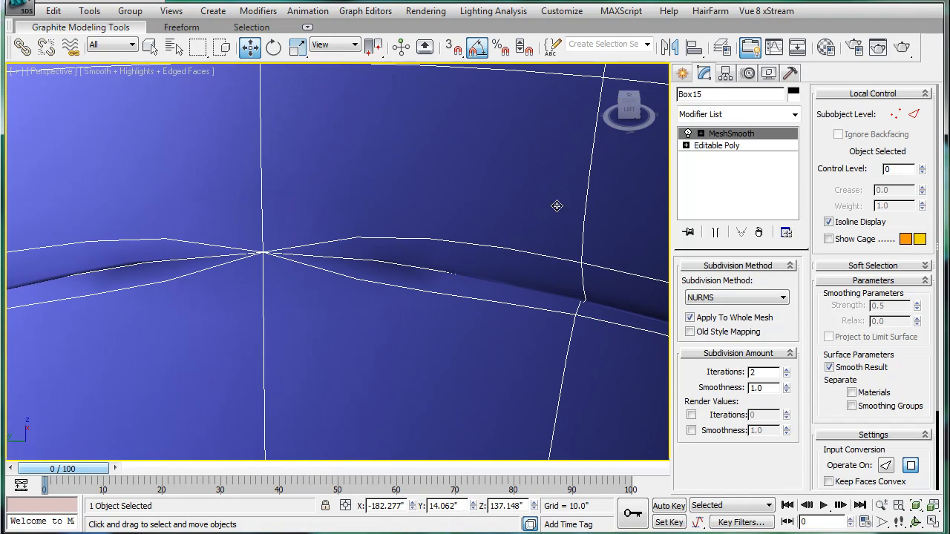
- Drop back to the Editable Poly to examine the pinched seam up close
left_click(718, 146)
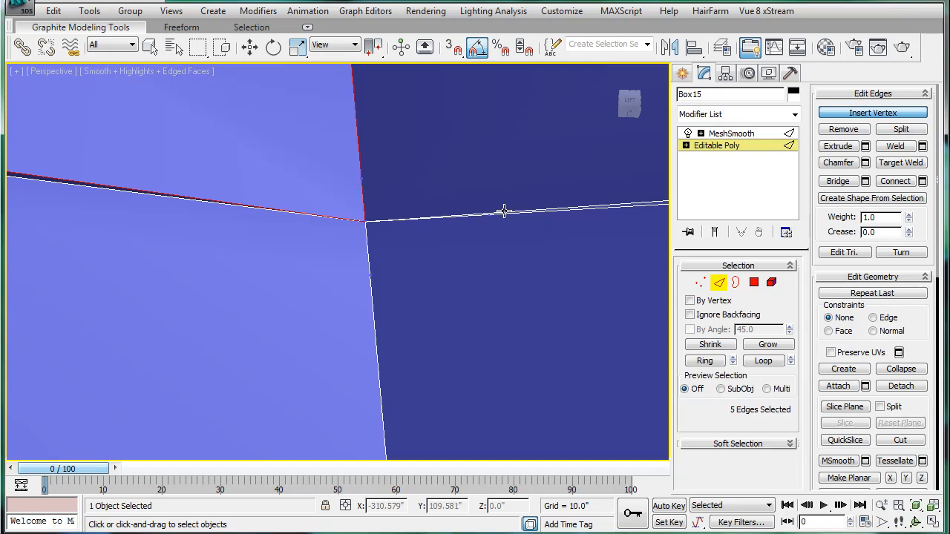
mouse_move(93, 181)
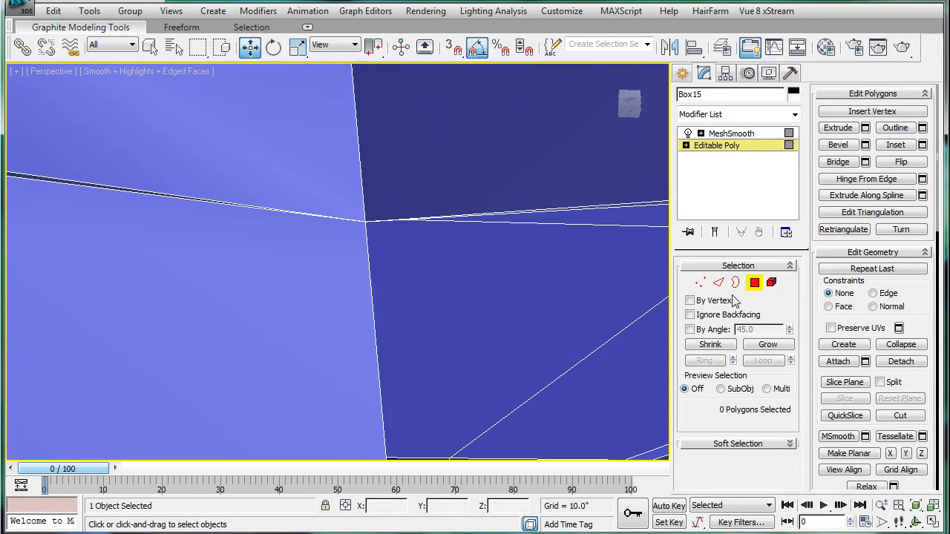
mouse_move(828, 362)
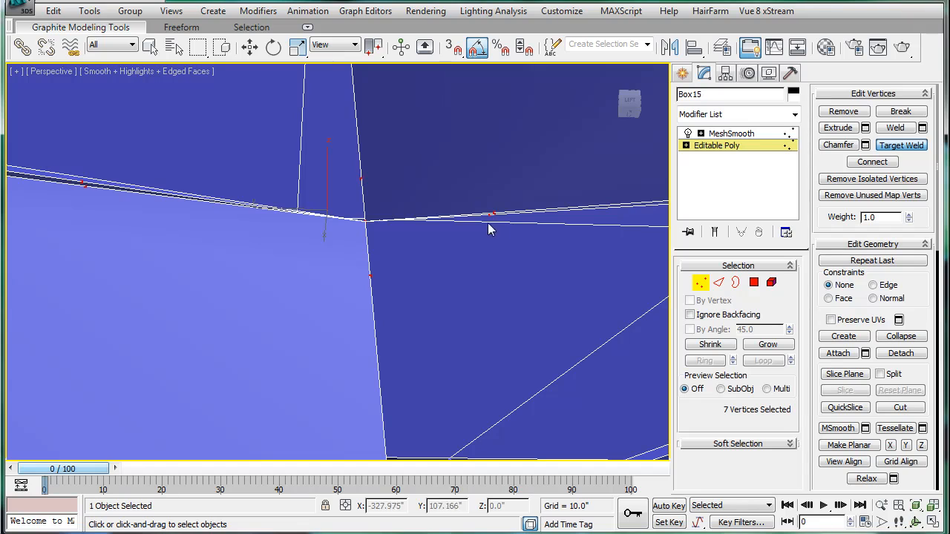
- Region-select the wrongly welded seam vertices and break them apart
left_click_drag(493, 215, 374, 280)
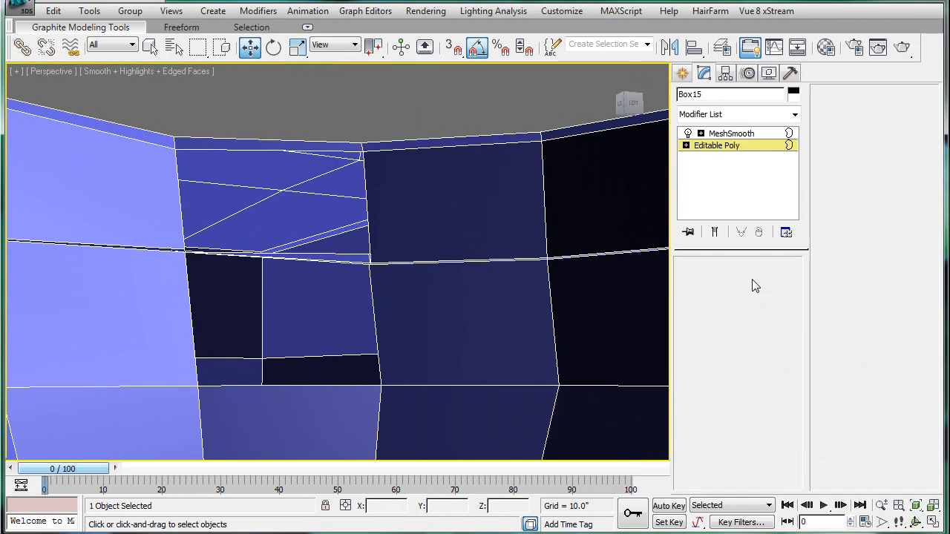
- Shift-drag the five faces beside the seam and clone them to a new element
left_click(755, 282)
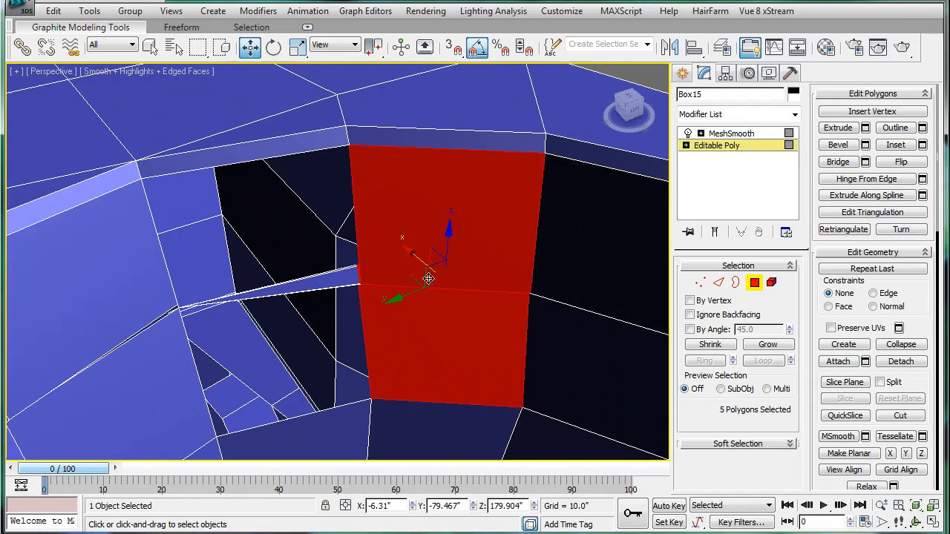
left_click_drag(427, 279, 389, 329)
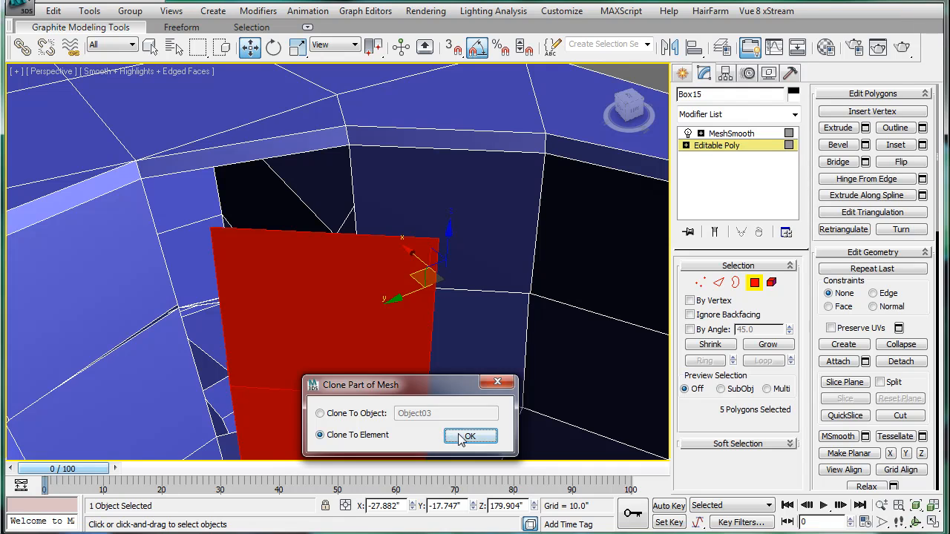
left_click(470, 436)
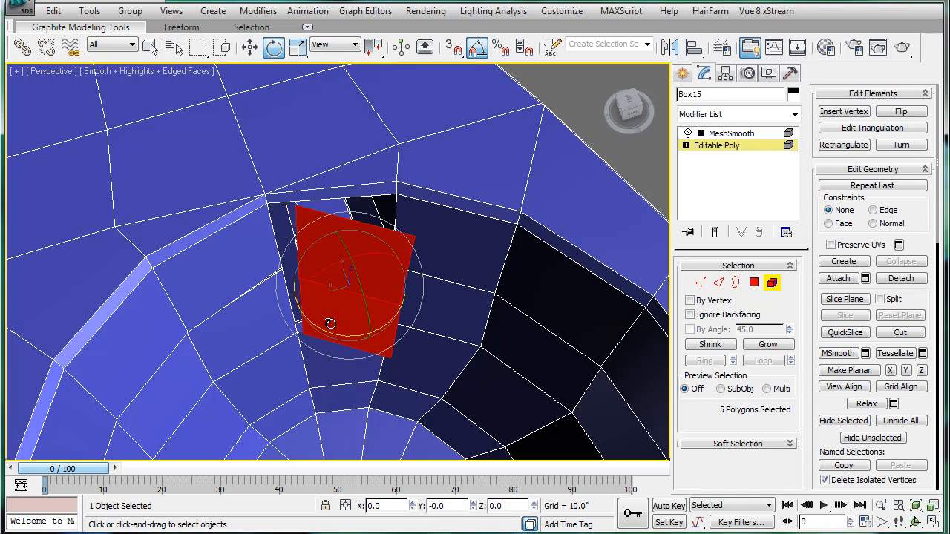
- Rotate and move the cloned face patch until it sits in its opening, then go to Vertex level
left_click_drag(329, 323, 344, 333)
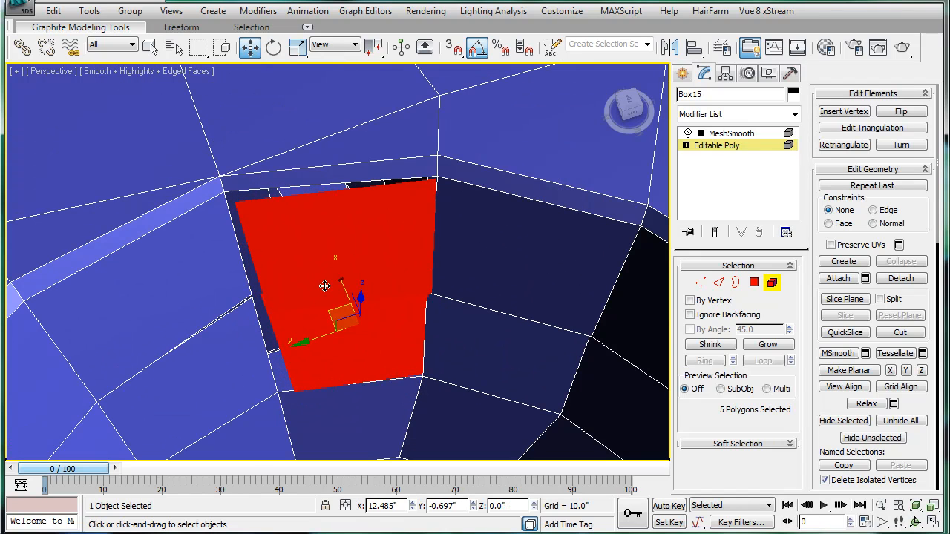
left_click_drag(324, 285, 315, 288)
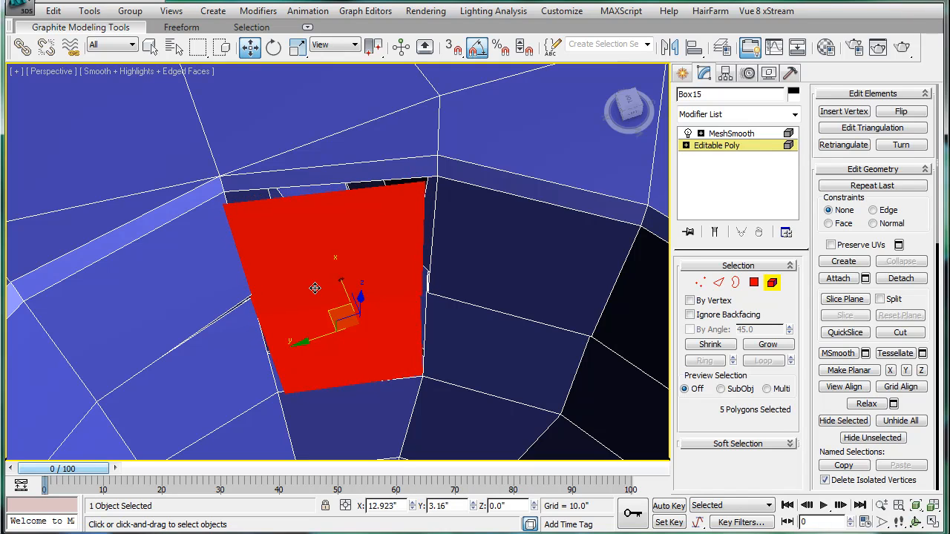
left_click(273, 46)
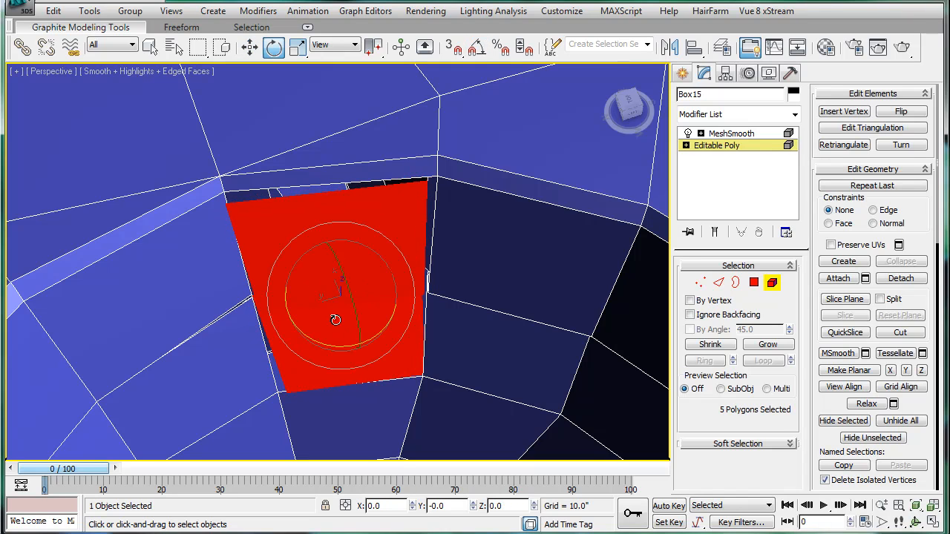
left_click_drag(335, 321, 331, 341)
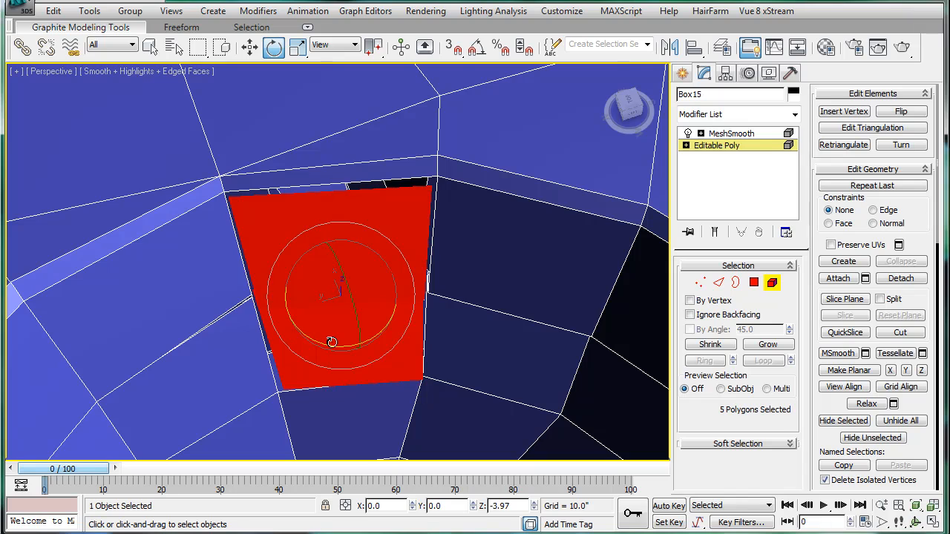
left_click_drag(331, 341, 404, 285)
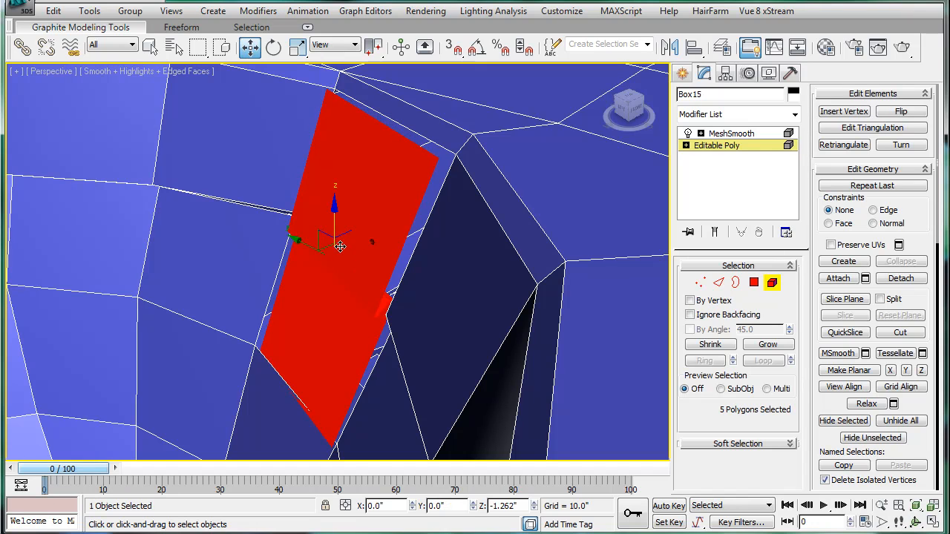
left_click_drag(334, 245, 335, 249)
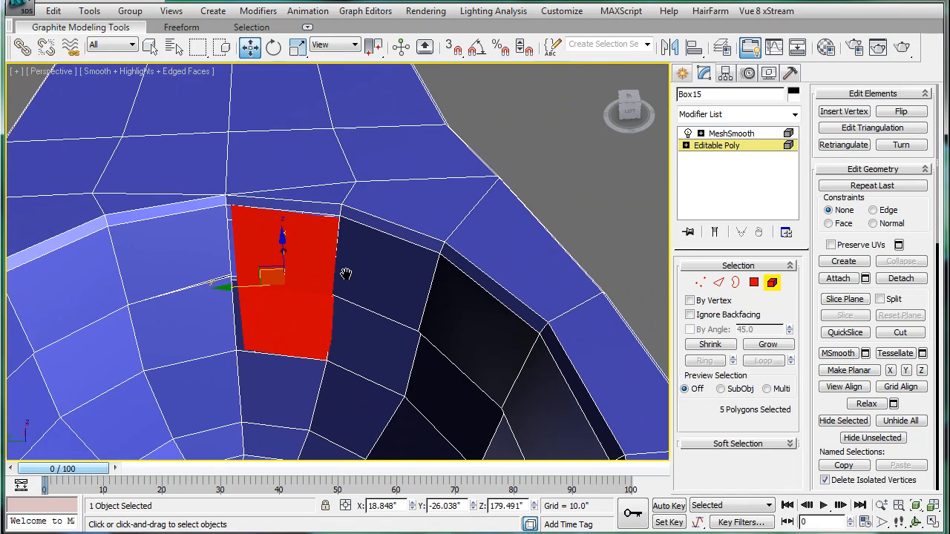
left_click(701, 282)
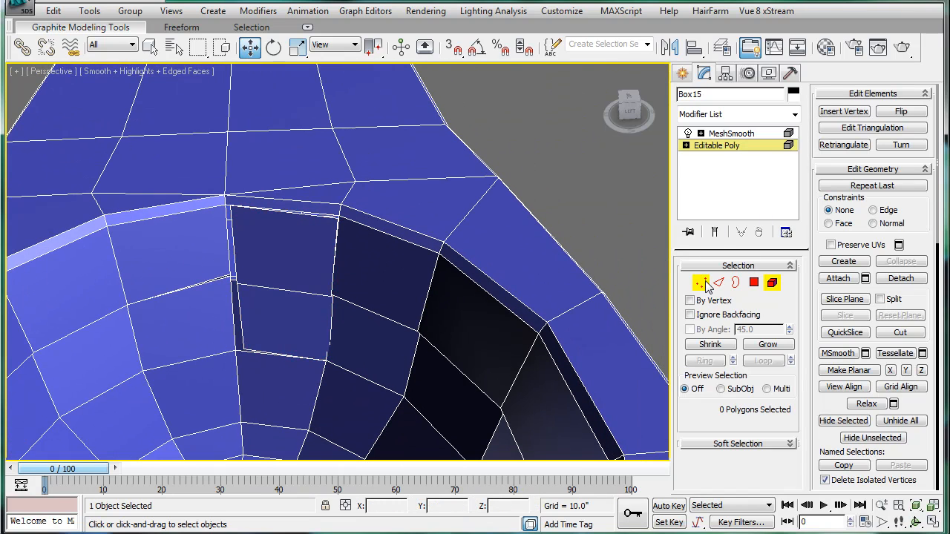
- Leave Vertex level and return to the Editable Poly to inspect the patch's fit
left_click(701, 282)
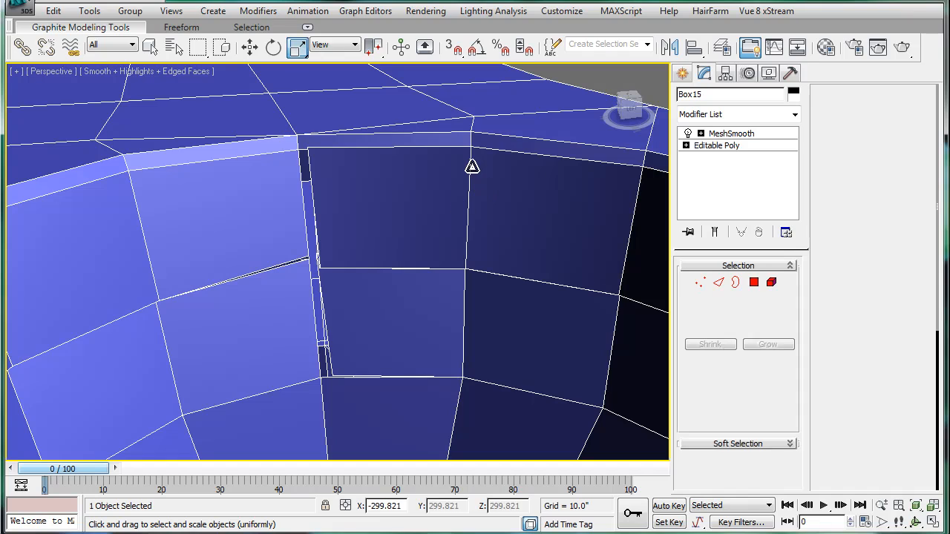
left_click(716, 146)
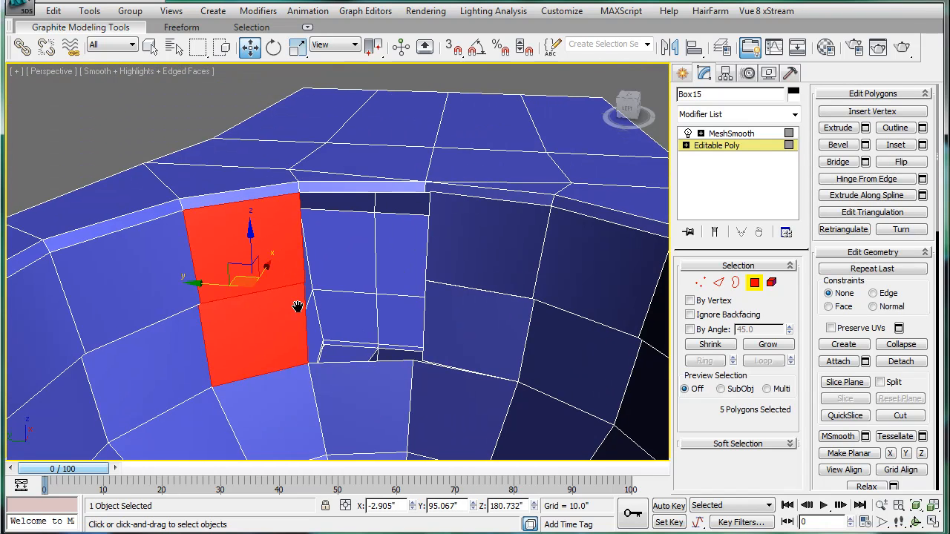
- Move the cloned patch so it lines up with the neighbouring faces
left_click_drag(249, 282, 347, 294)
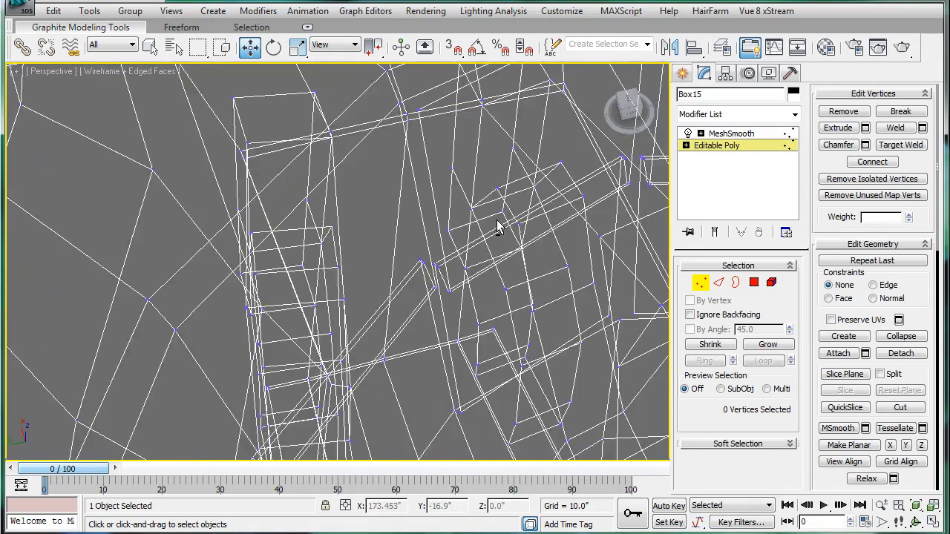
- Target-weld a patch vertex onto its neighbouring seam vertex after orbiting the wireframe view
left_click_drag(497, 225, 483, 230)
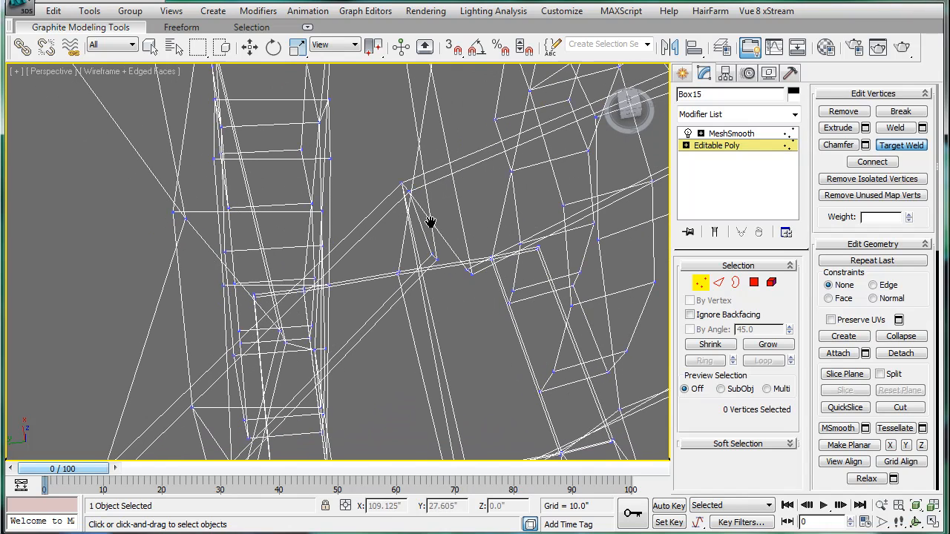
left_click_drag(431, 223, 475, 273)
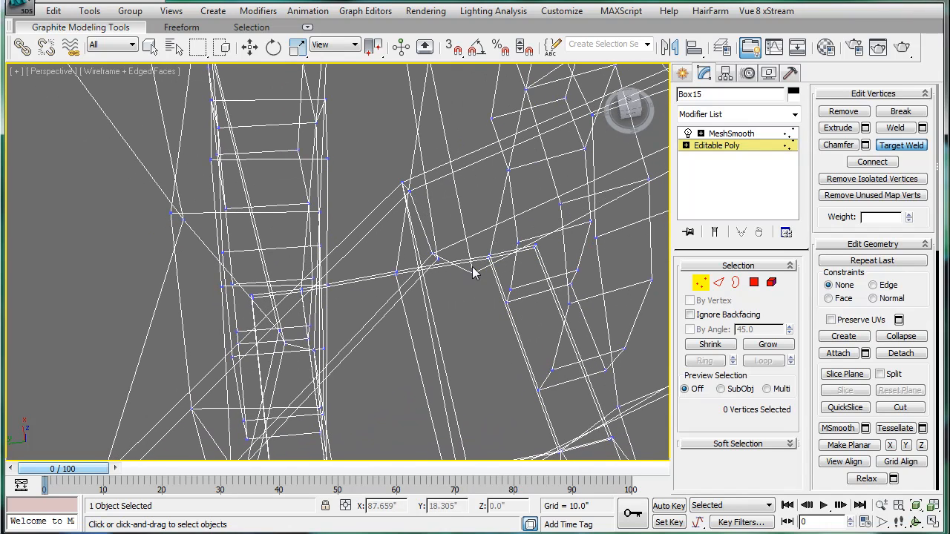